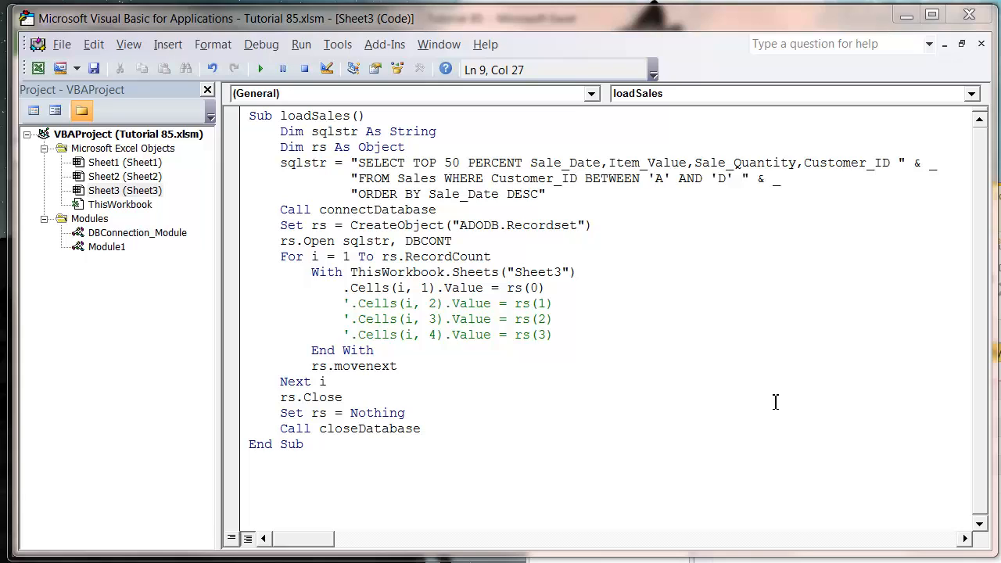
Delete the TOP 50 PERCENT SQL text so sqlstr reads "", and reposition the editor window.
{"action": "left_click", "coordinate": [543, 194]}
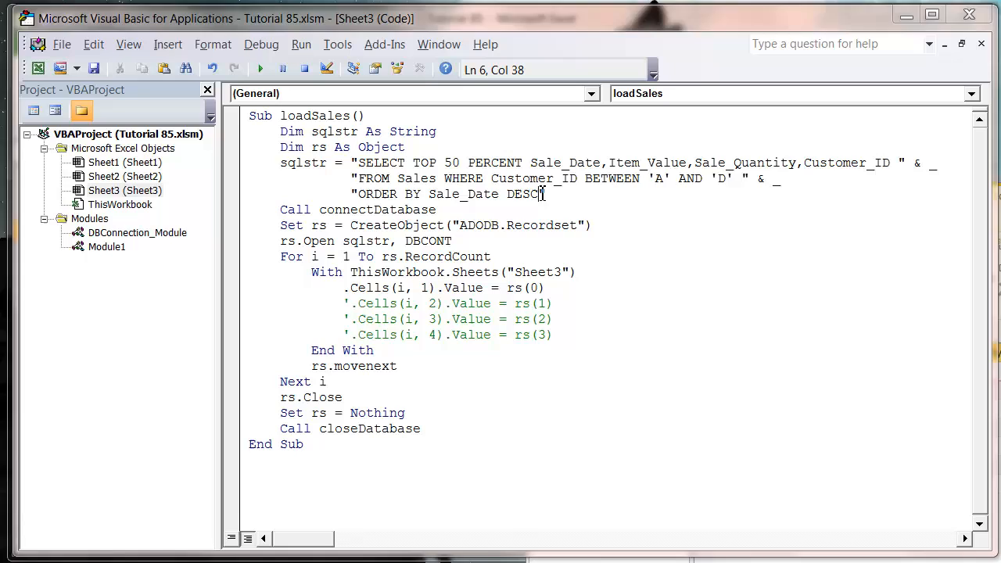
{"action": "left_click_drag", "start_coordinate": [358, 163], "coordinate": [540, 194]}
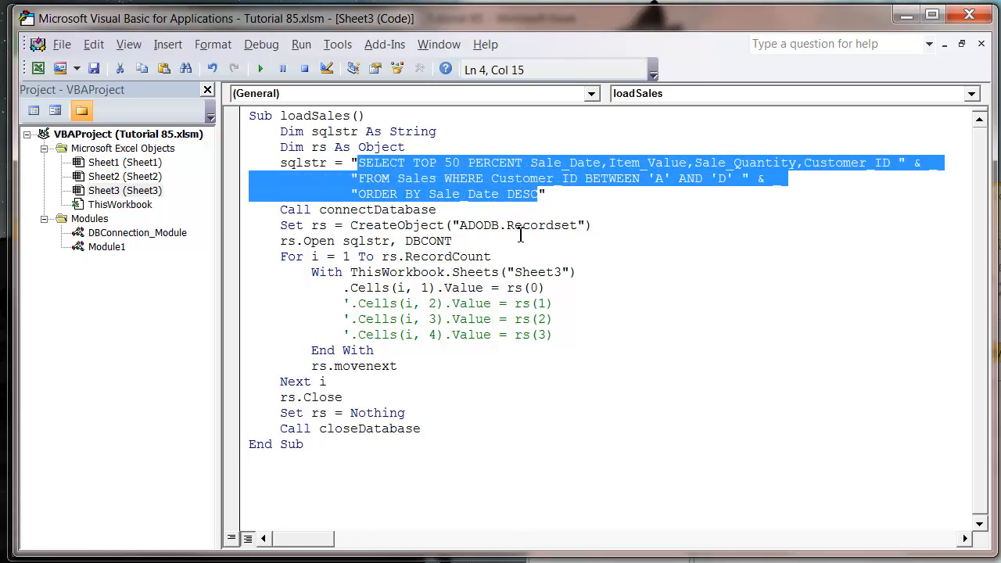
{"action": "type", "text": "\"\""}
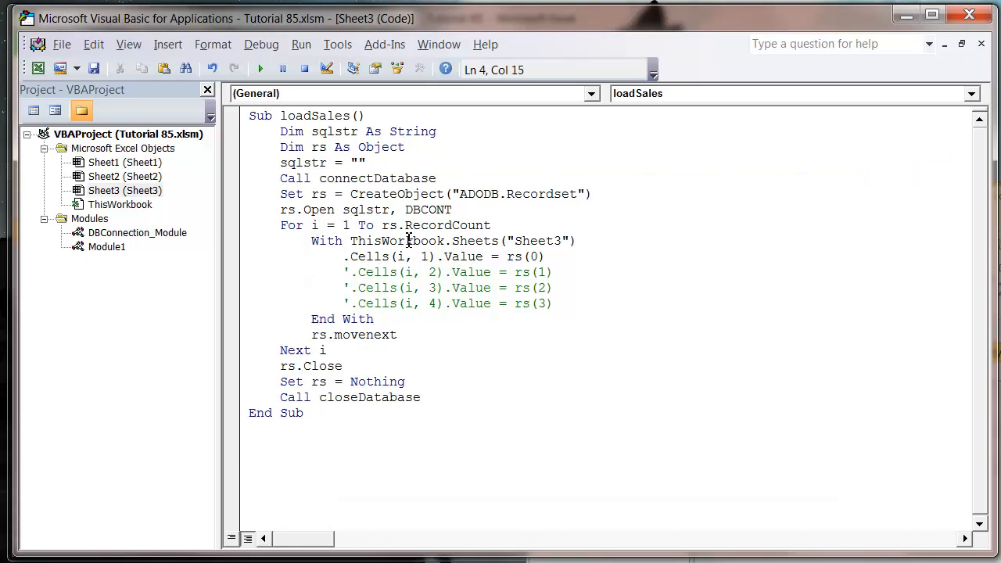
{"action": "left_click", "coordinate": [557, 272]}
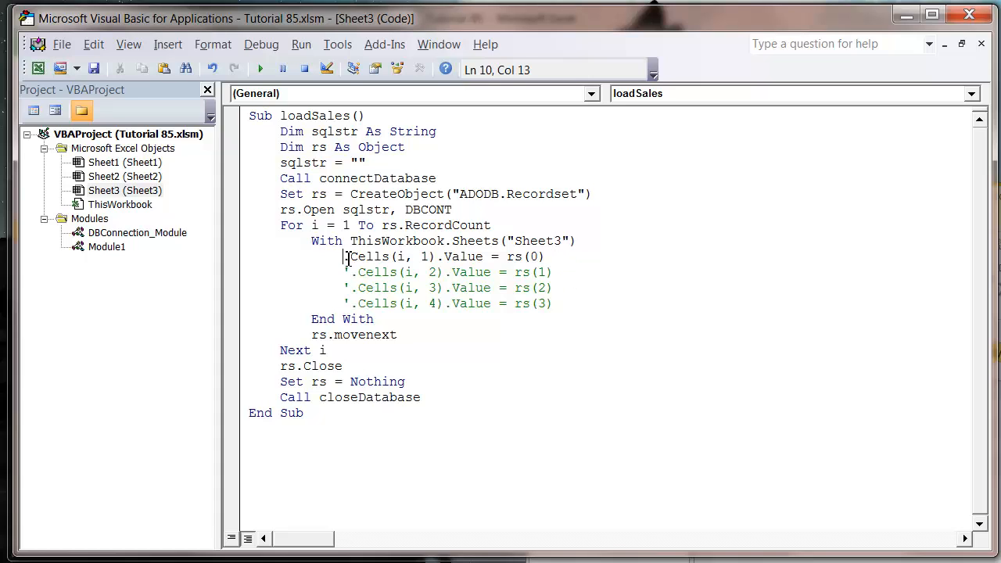
{"action": "left_click_drag", "start_coordinate": [344, 271], "coordinate": [554, 304]}
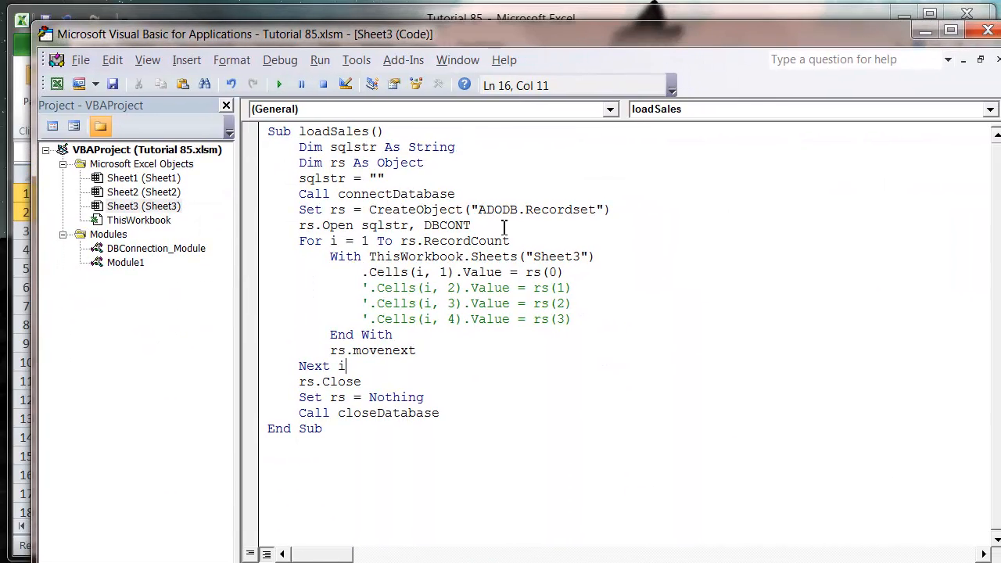
Inspect the £10.00, £3.00 and £1.00 Item_Value entries and the Collins Customer_ID in Sales.
{"action": "left_click", "coordinate": [381, 178]}
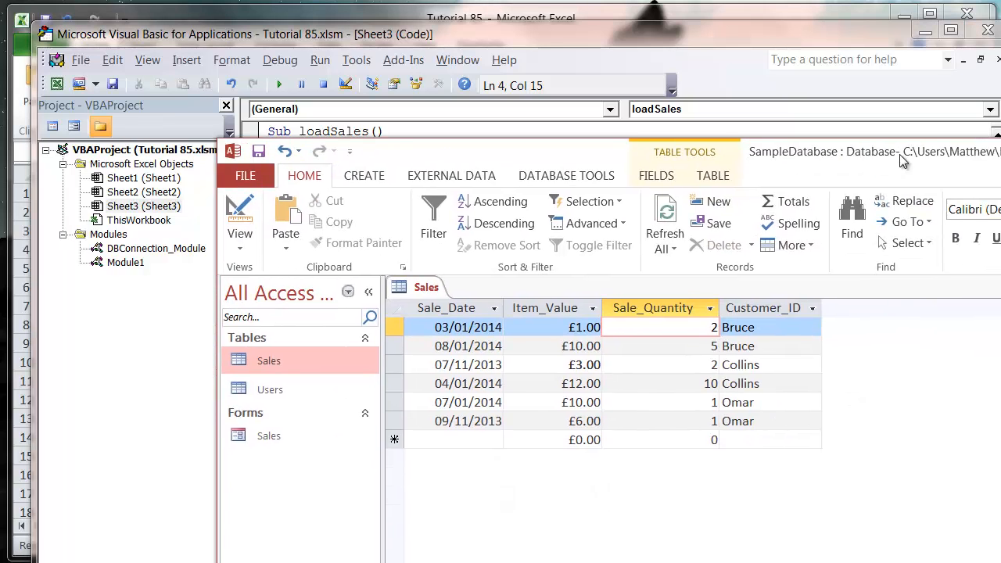
{"action": "left_click", "coordinate": [560, 327]}
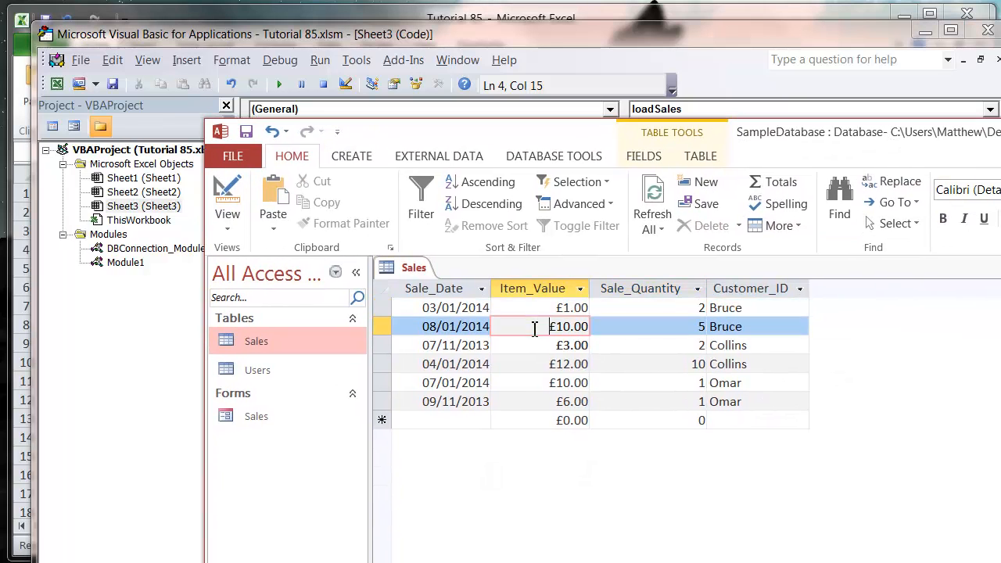
{"action": "left_click", "coordinate": [536, 345]}
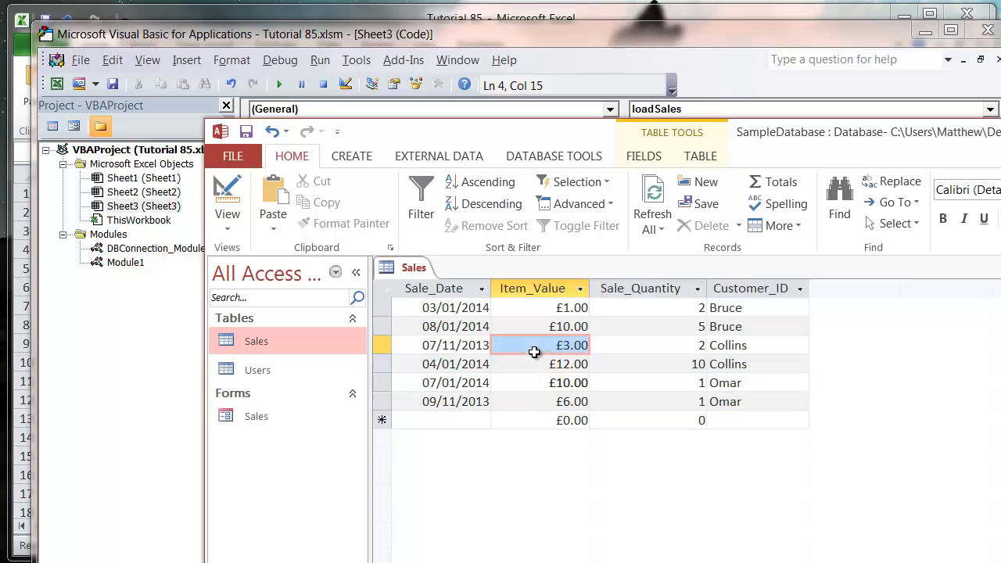
{"action": "left_click", "coordinate": [548, 308]}
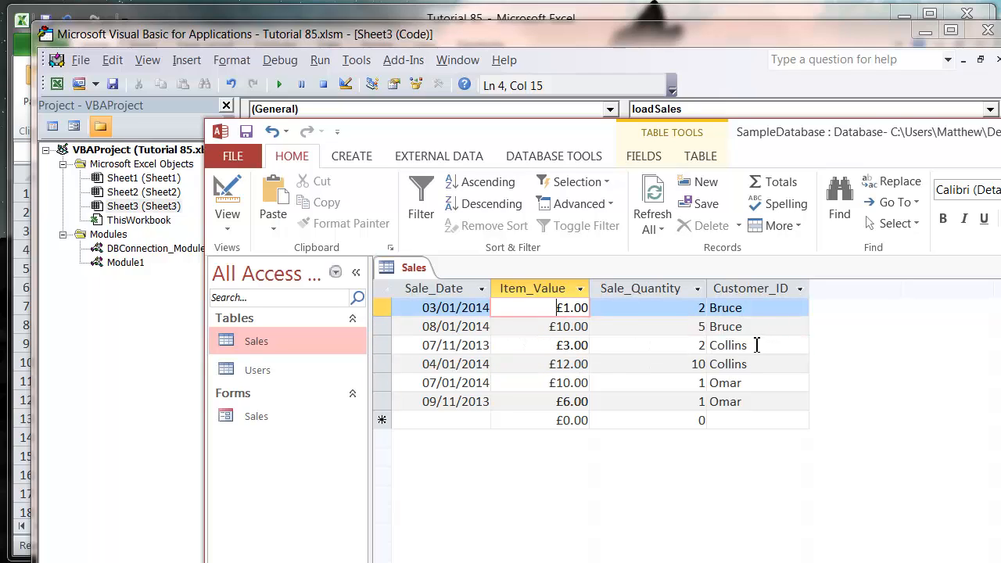
{"action": "left_click", "coordinate": [727, 345]}
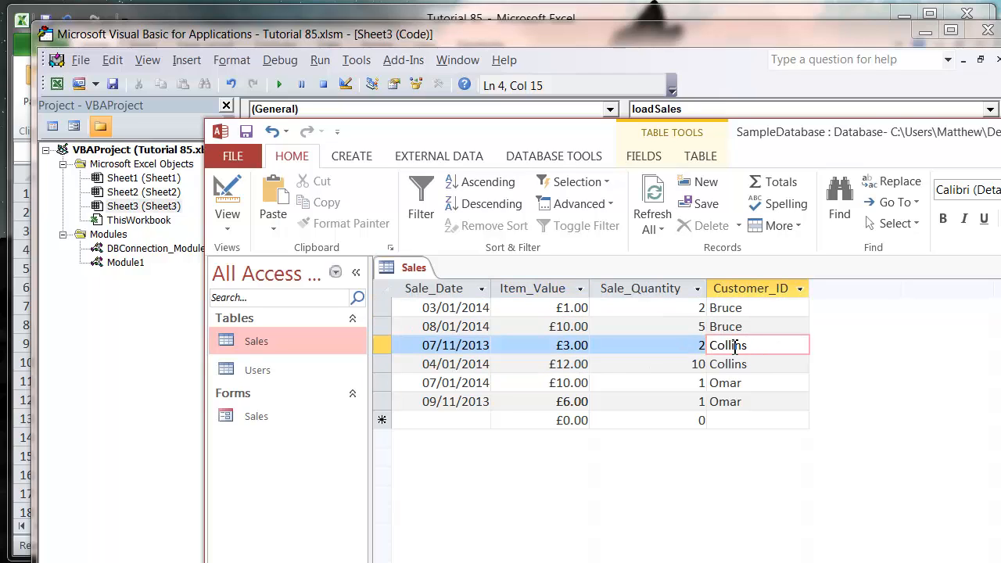
{"action": "double_click", "coordinate": [727, 345]}
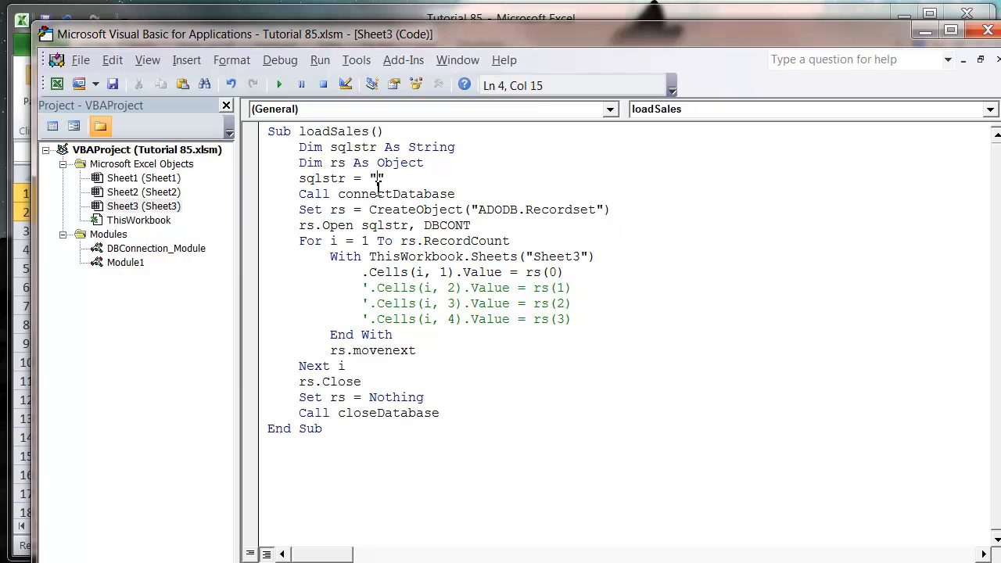
Begin the query string with SELECT Count(Customer_ID).
{"action": "type", "text": "SELECT"}
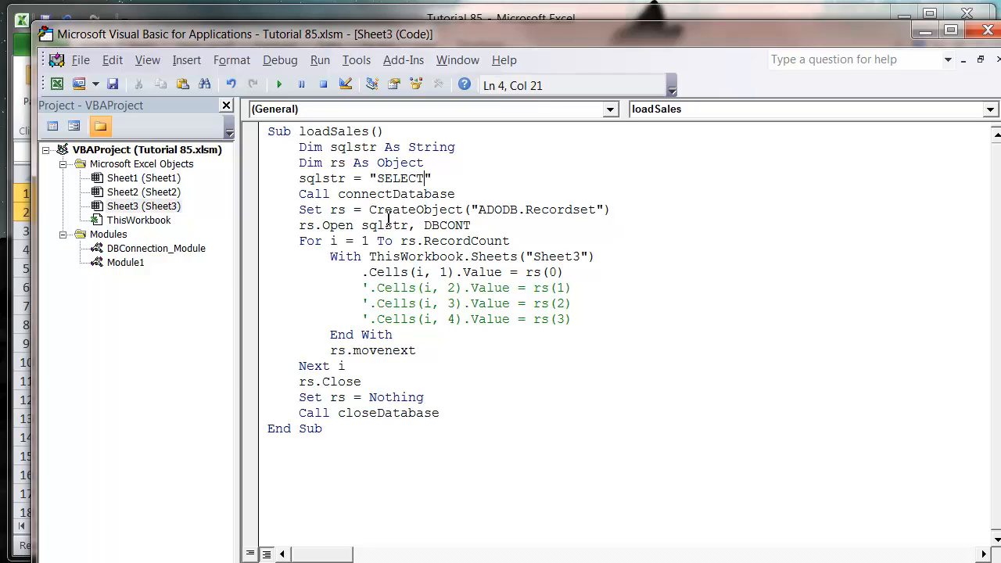
{"action": "type", "text": "Customer"}
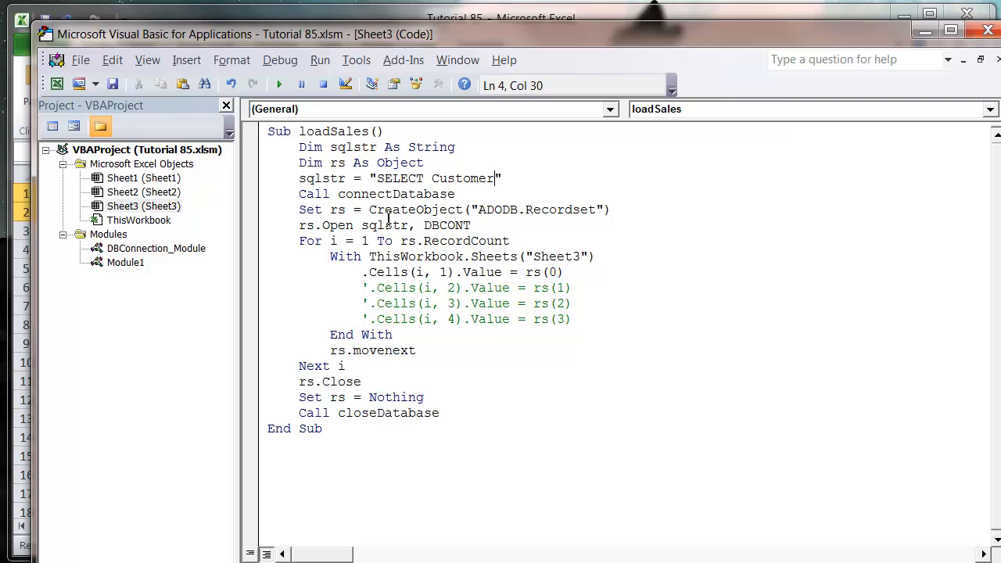
{"action": "type", "text": "_ID)"}
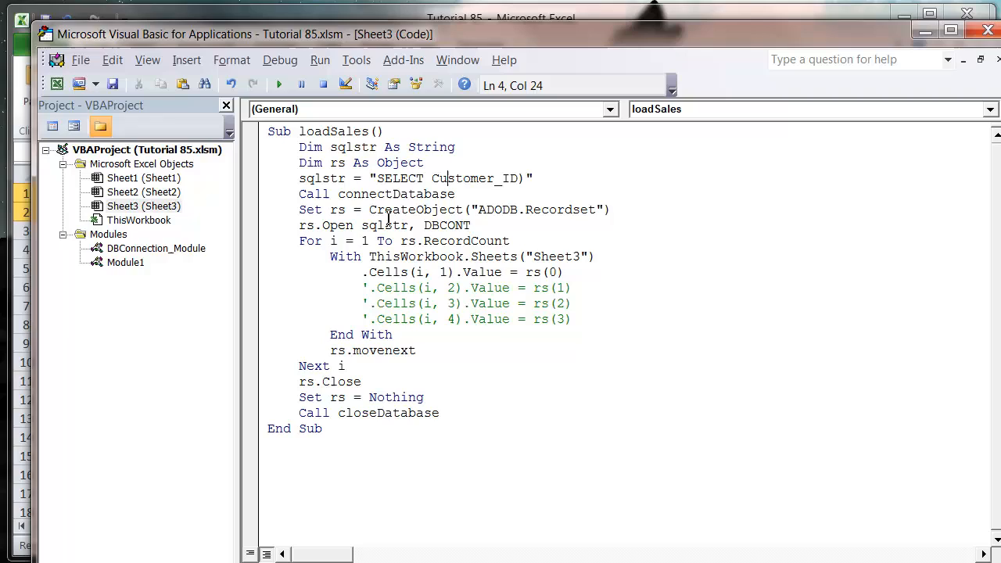
{"action": "key", "text": "BackSpace"}
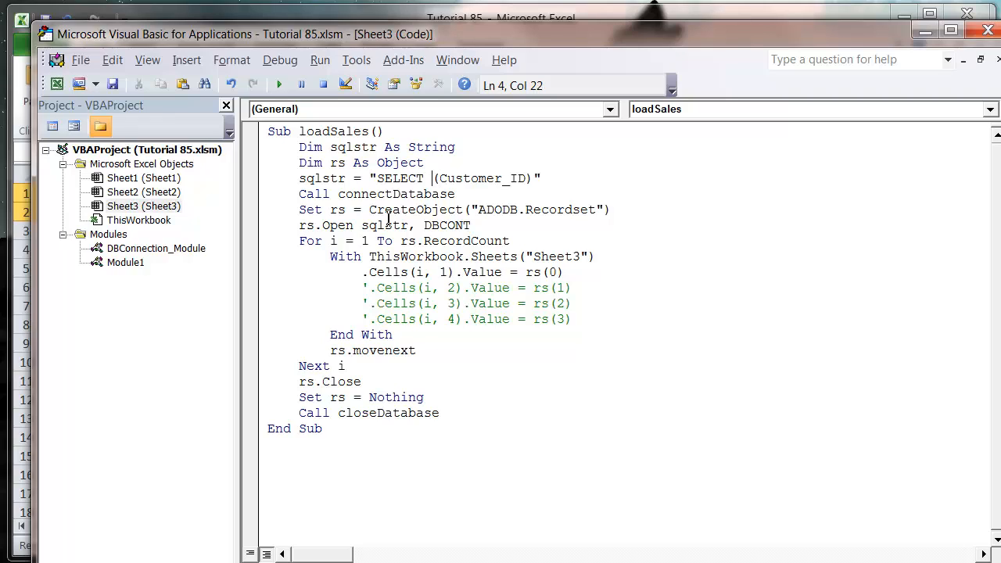
{"action": "type", "text": "Count"}
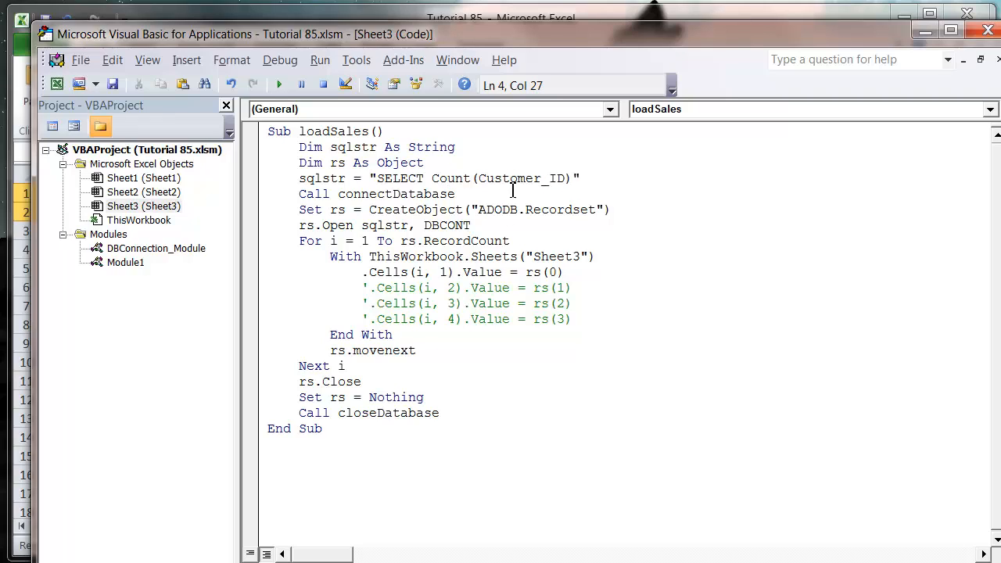
{"action": "double_click", "coordinate": [450, 178]}
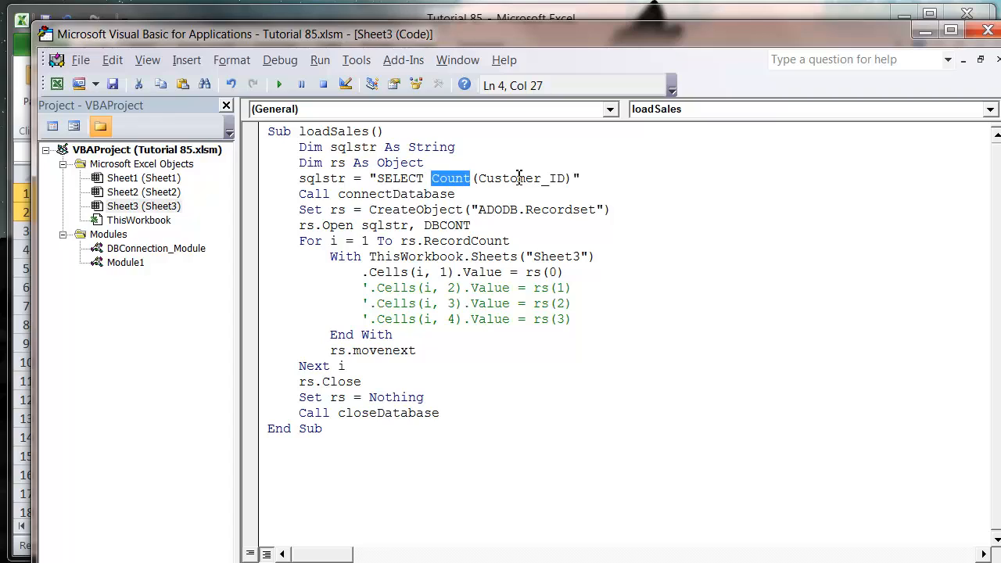
{"action": "left_click", "coordinate": [573, 178]}
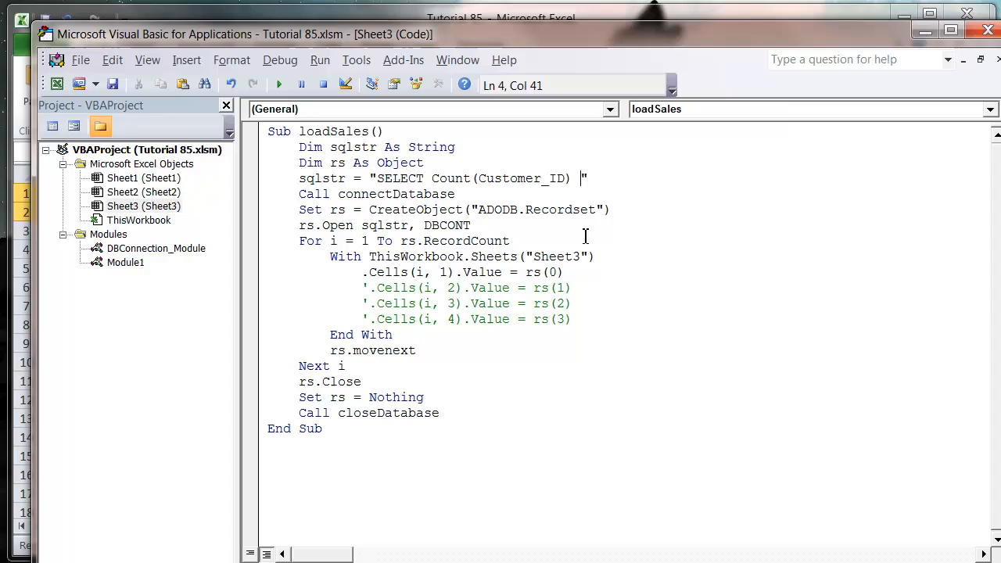
Finish the query with FROM Sales WHERE Customer_ID='Collins'.
{"action": "type", "text": "FROM"}
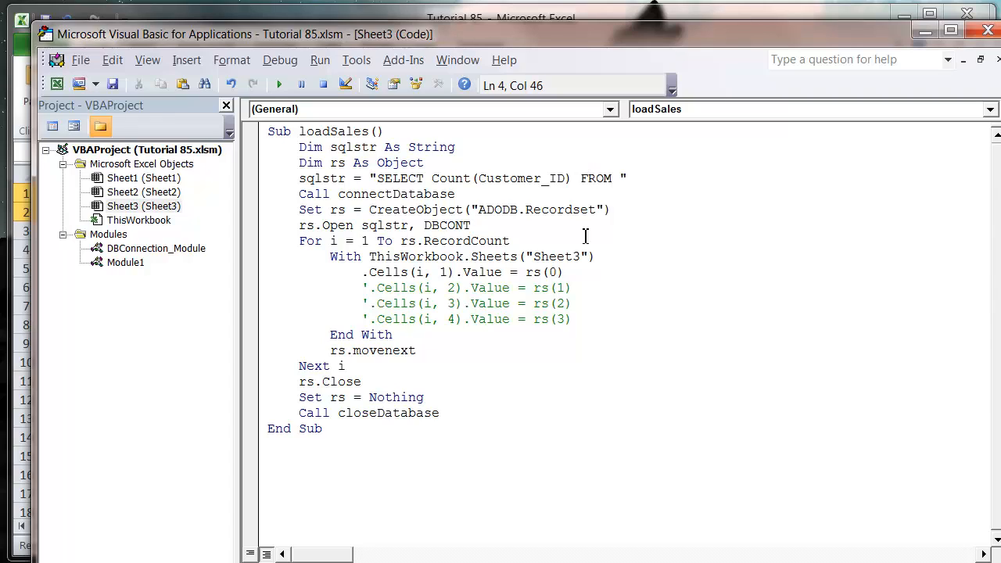
{"action": "type", "text": "Sales"}
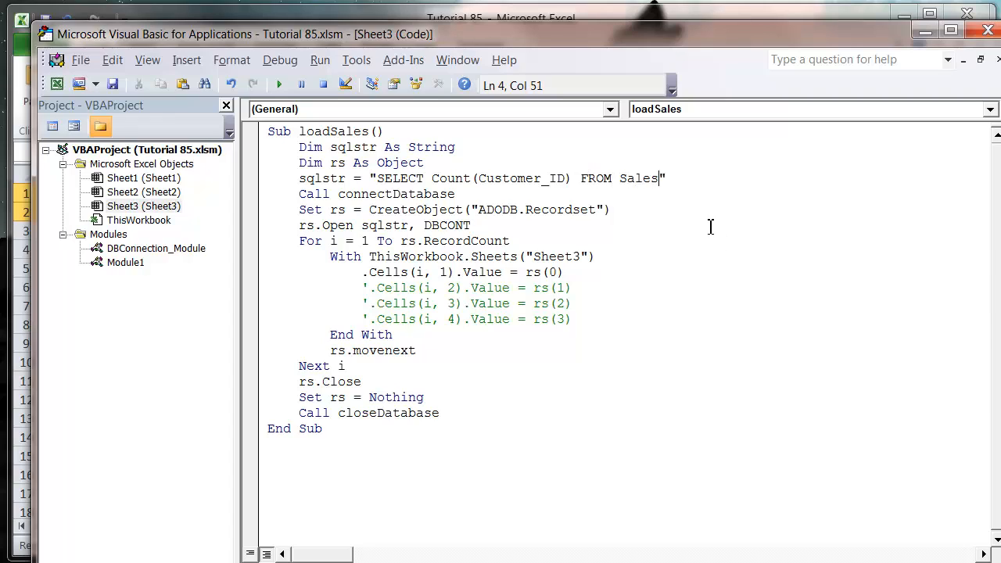
{"action": "type", "text": "WHERE"}
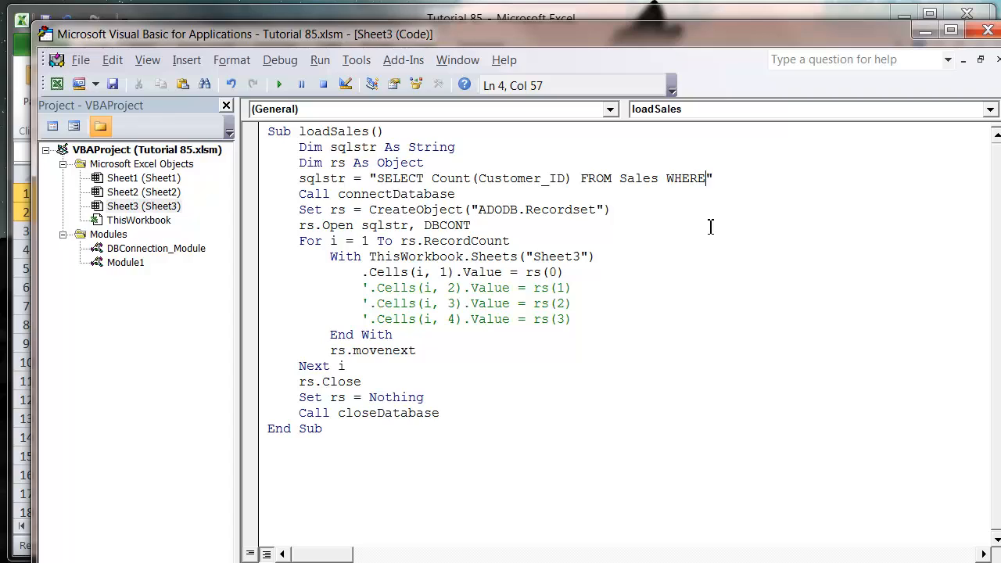
{"action": "type", "text": "Customer_ID"}
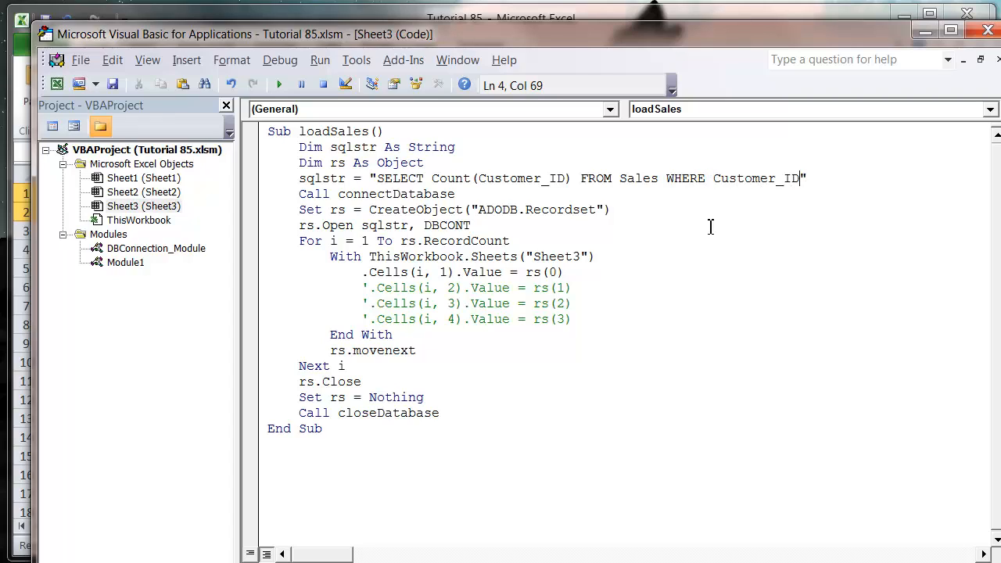
{"action": "type", "text": "="}
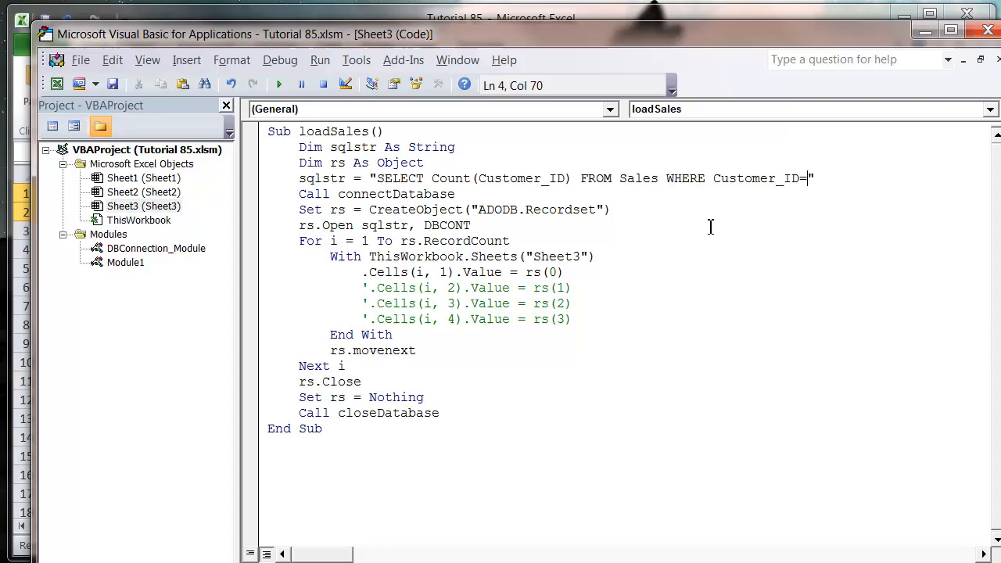
{"action": "type", "text": "'Collins'"}
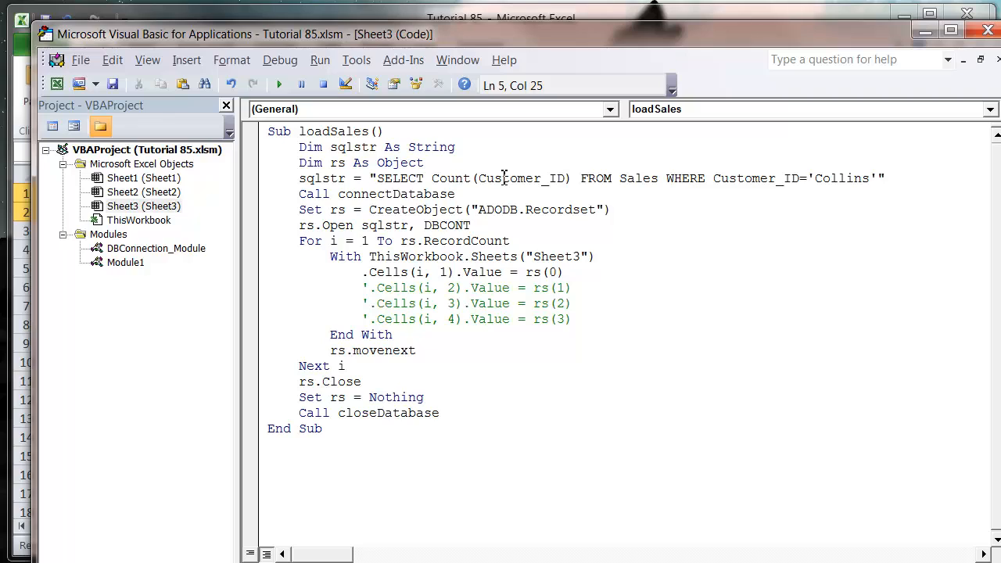
{"action": "double_click", "coordinate": [520, 178]}
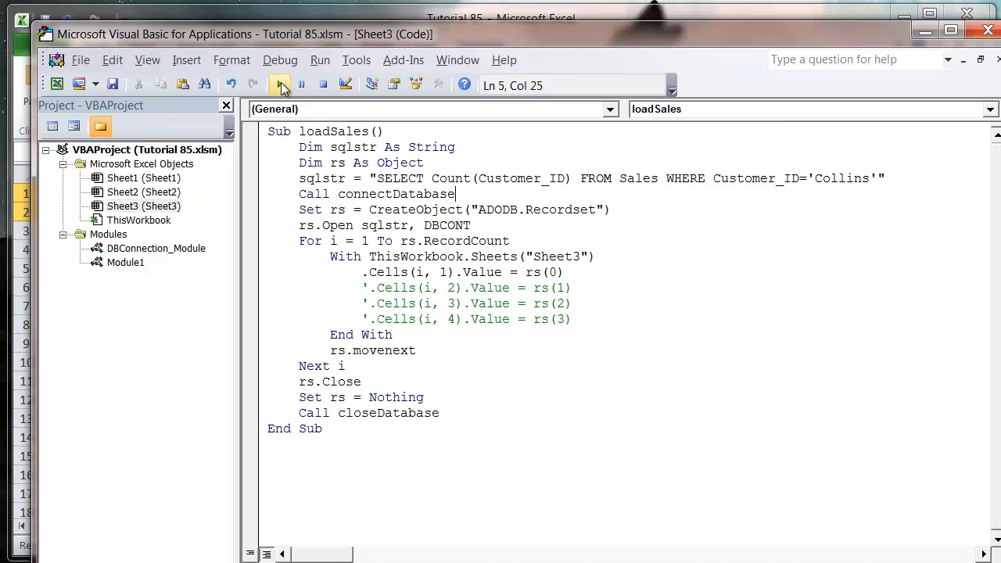
Run loadSales so the Collins count, 3, appears on Sheet3, then right-click the result cell.
{"action": "left_click", "coordinate": [279, 84]}
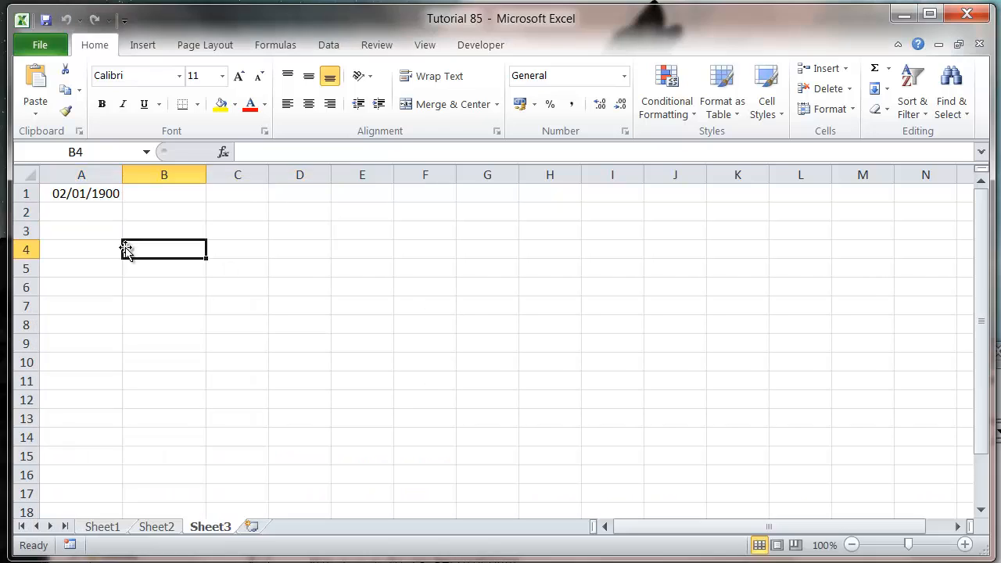
{"action": "right_click", "coordinate": [82, 193]}
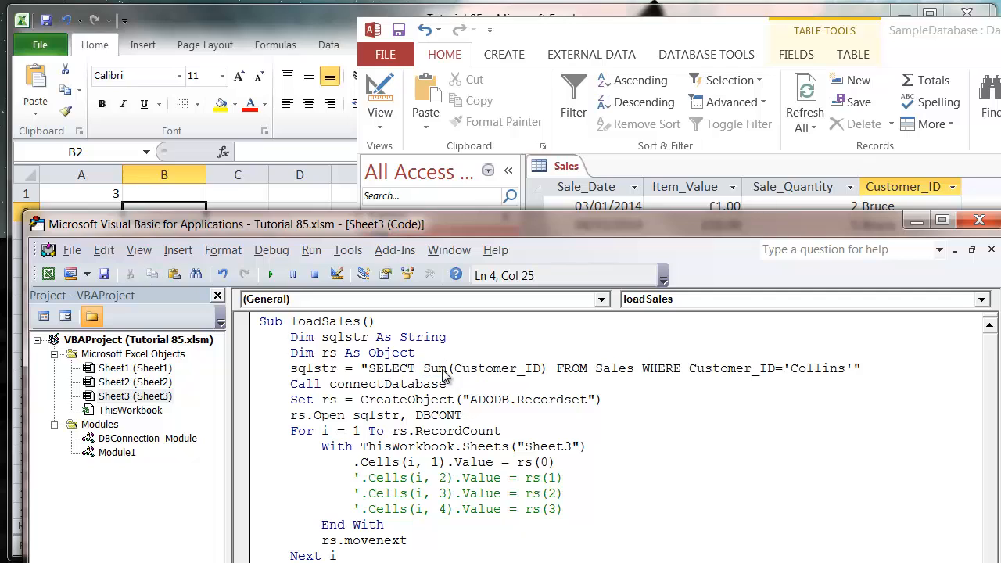
Replace the aggregated field with Item_Value so the query returns Sum(Item_Value) for Collins.
{"action": "double_click", "coordinate": [498, 368]}
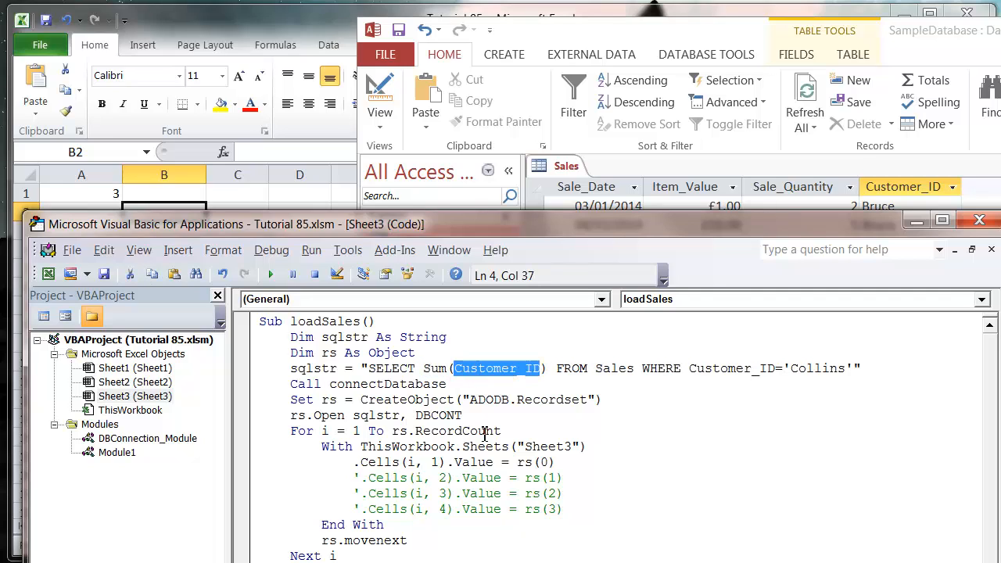
{"action": "type", "text": "Item"}
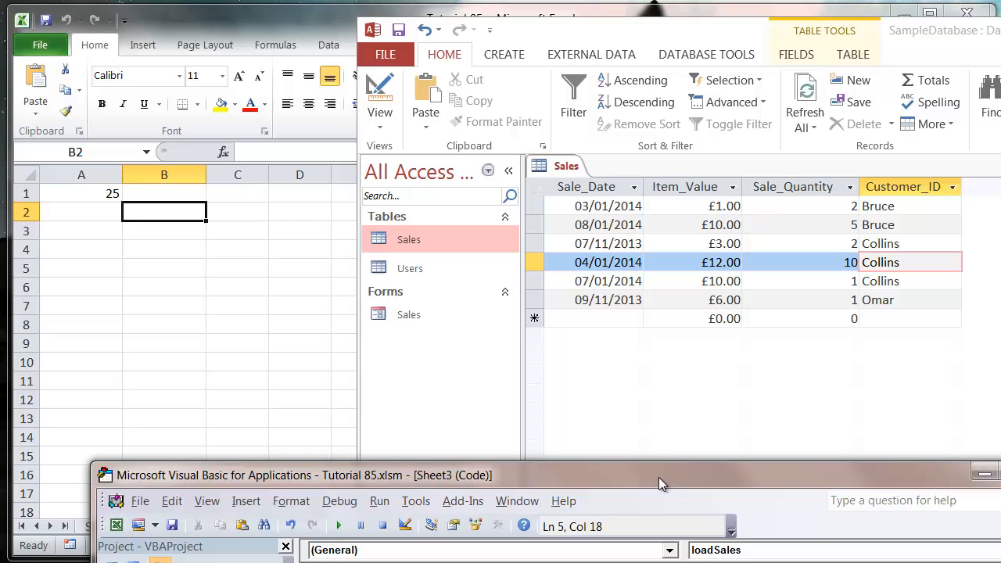
{"action": "mouse_move", "coordinate": [732, 278]}
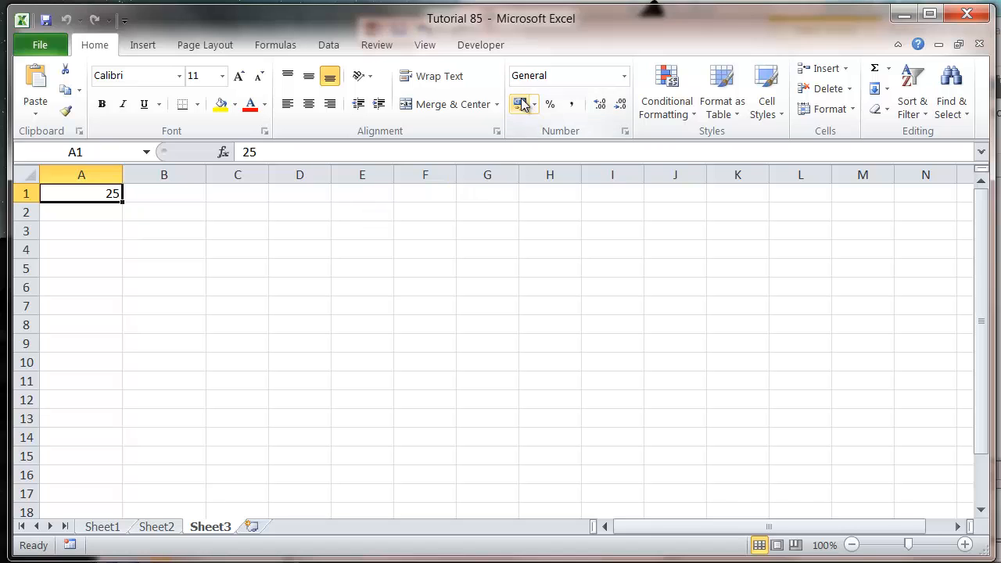
Give cell A1 the Accounting currency format (£25.00) and return to the VBA editor.
{"action": "left_click", "coordinate": [519, 103]}
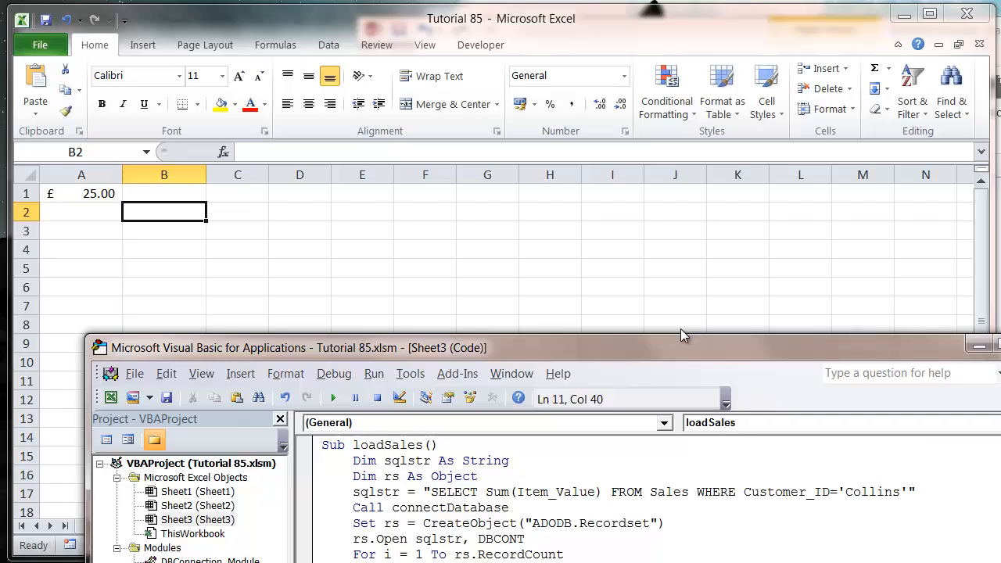
{"action": "left_click", "coordinate": [972, 344]}
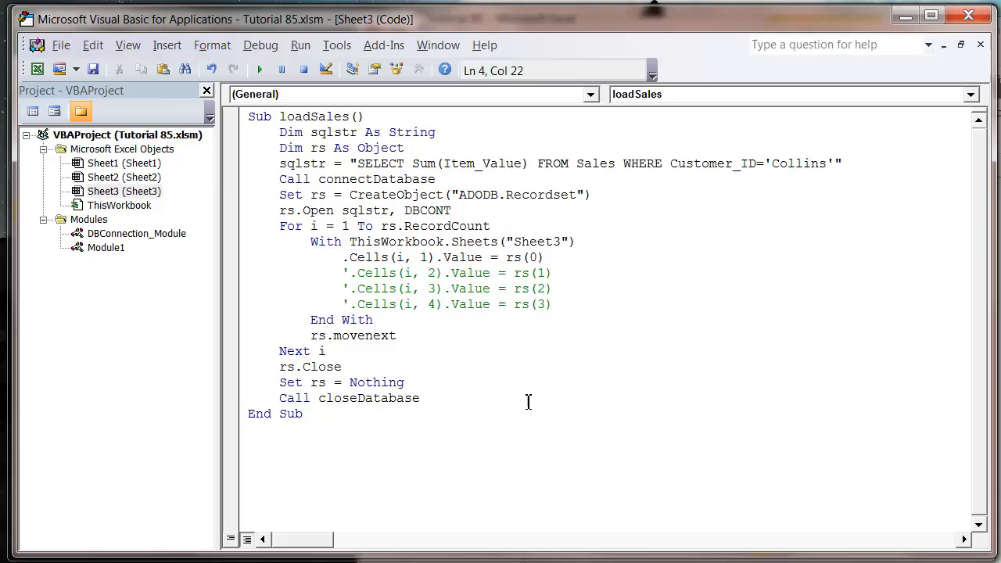
{"action": "left_click", "coordinate": [397, 335]}
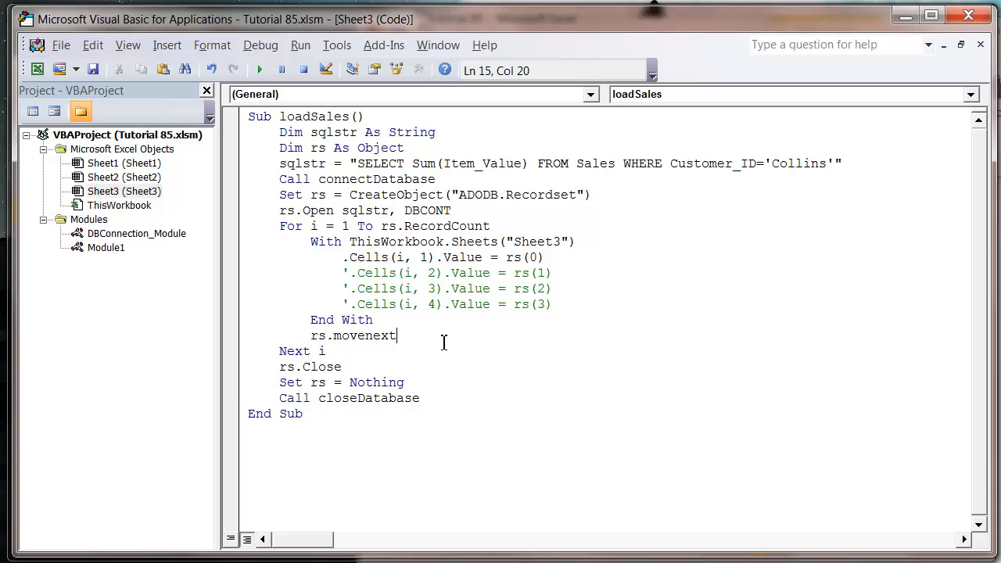
{"action": "left_click", "coordinate": [555, 304]}
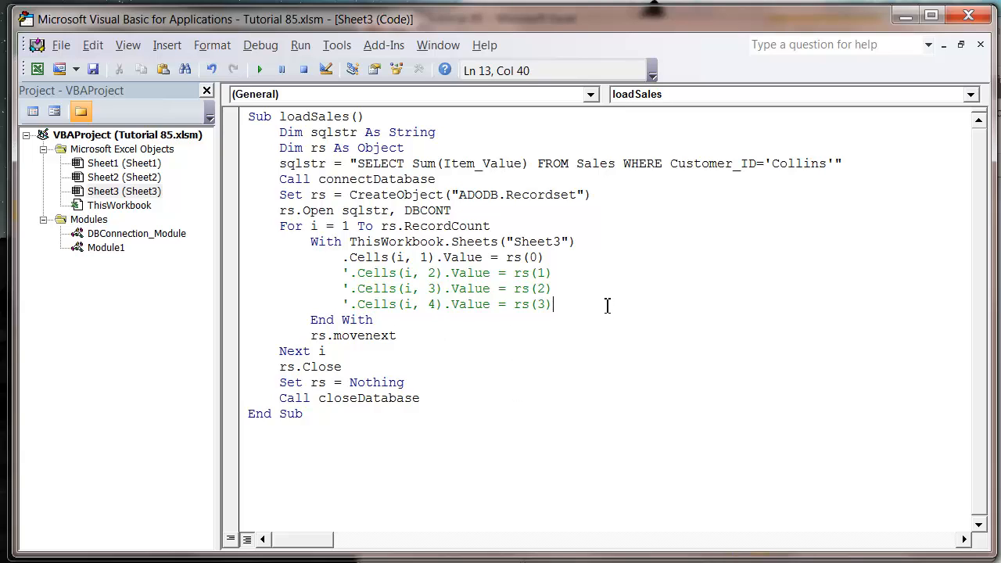